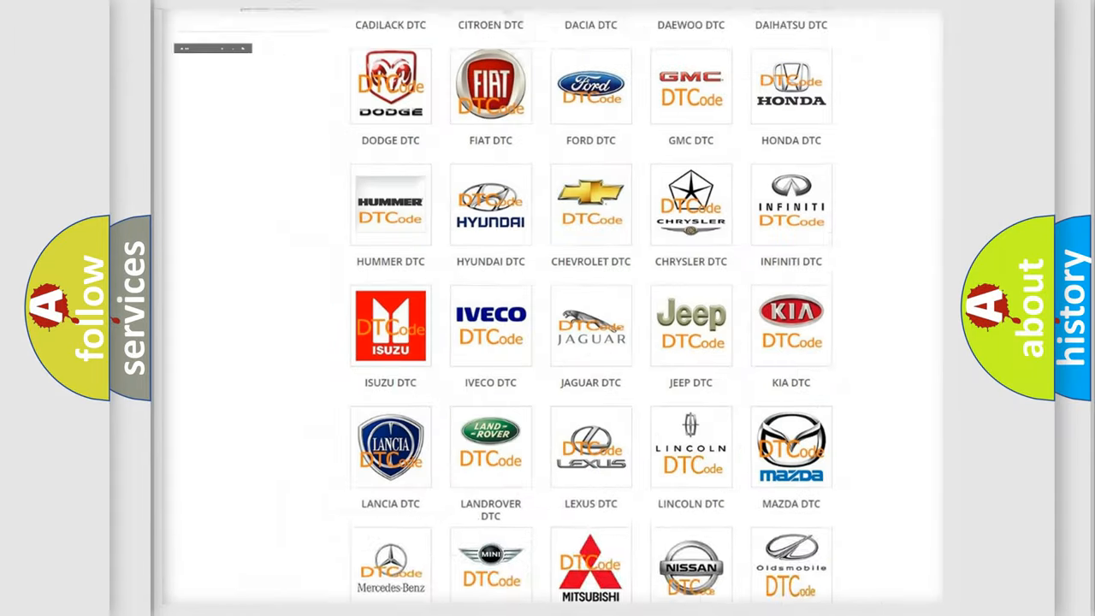
scroll(up, 3)
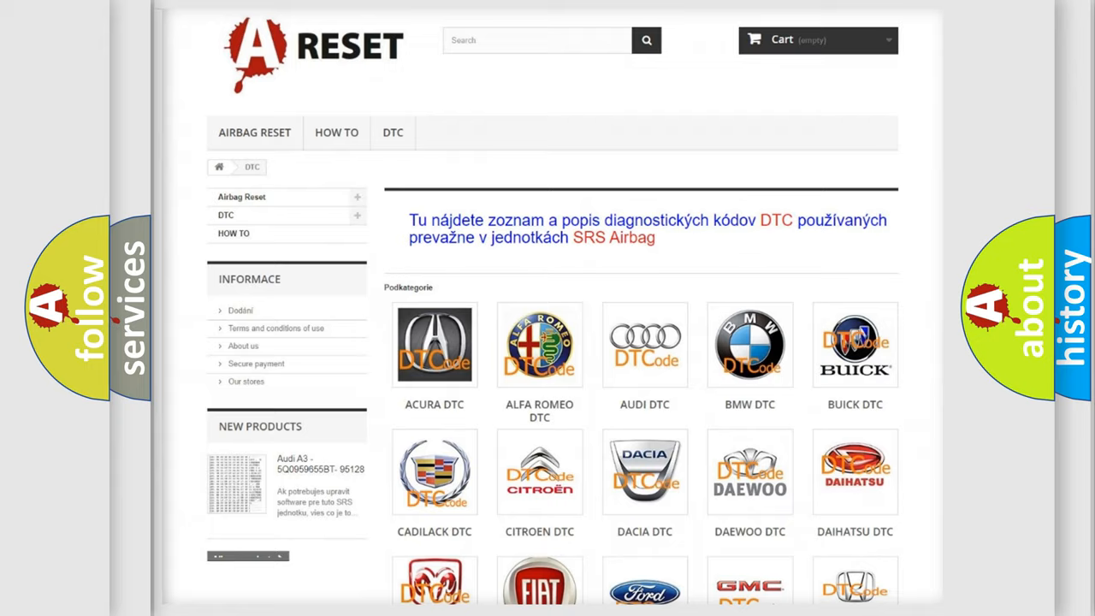
scroll(up, 3)
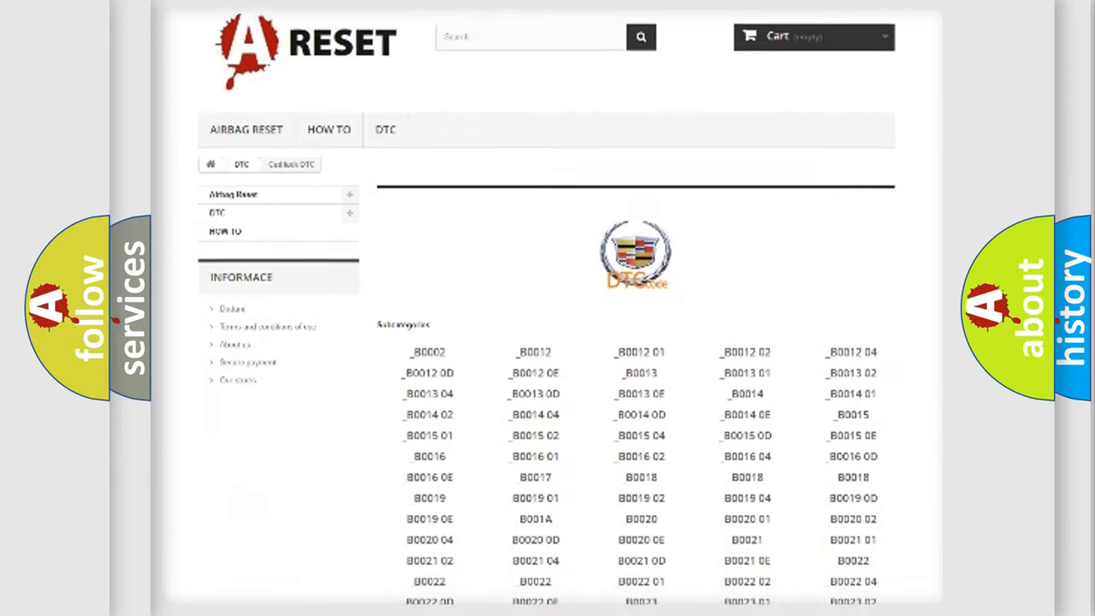
scroll(down, 3)
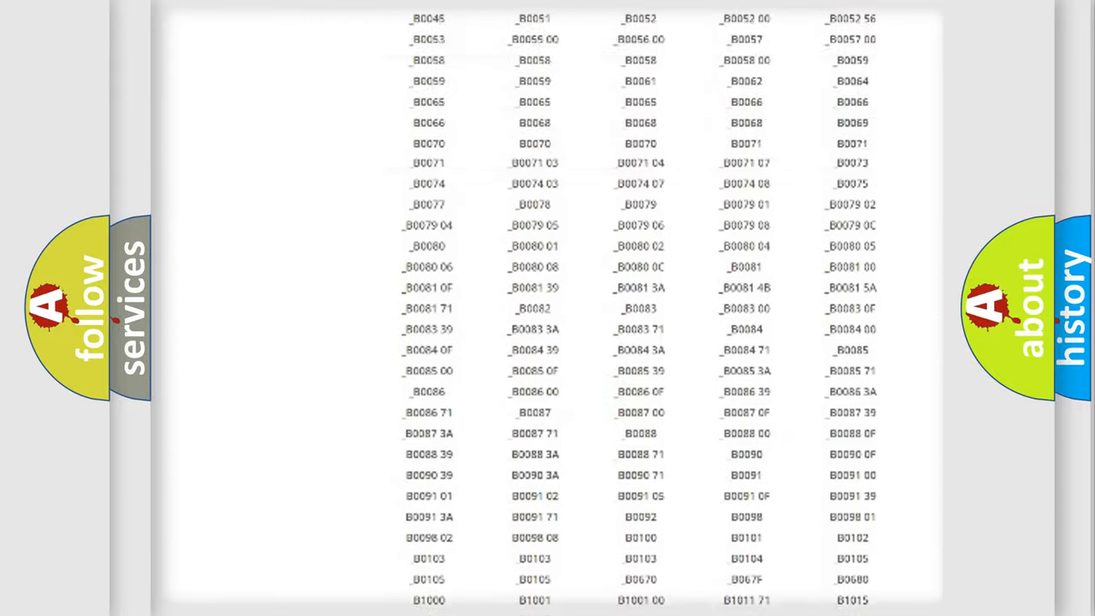